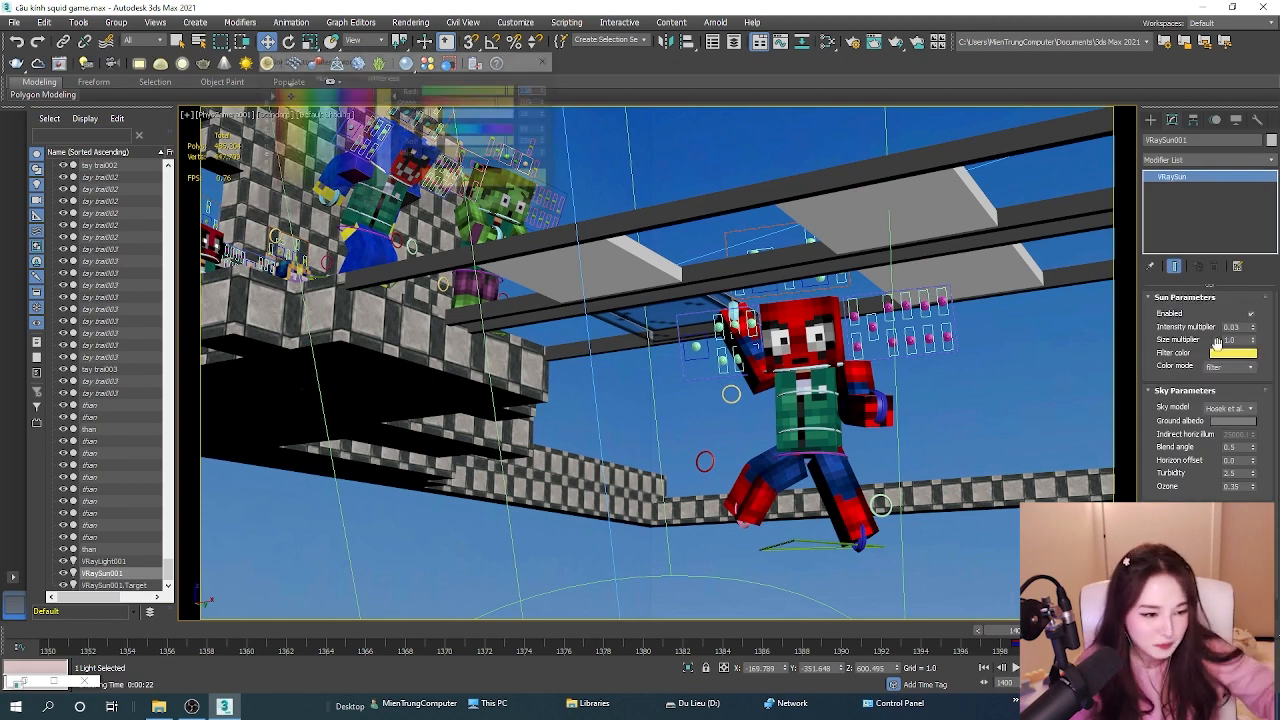
Bring up the Color Selector from the Sun color swatch, showing a pale yellow.
{"action": "left_click", "coordinate": [1232, 352]}
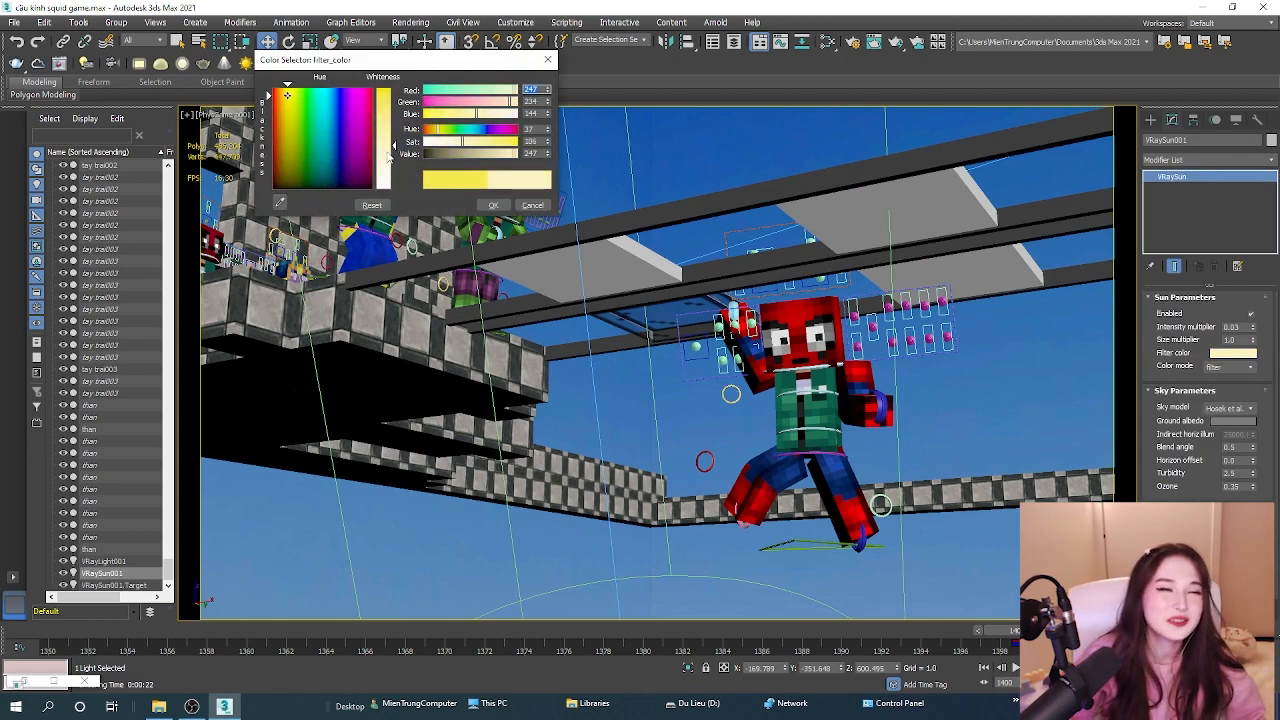